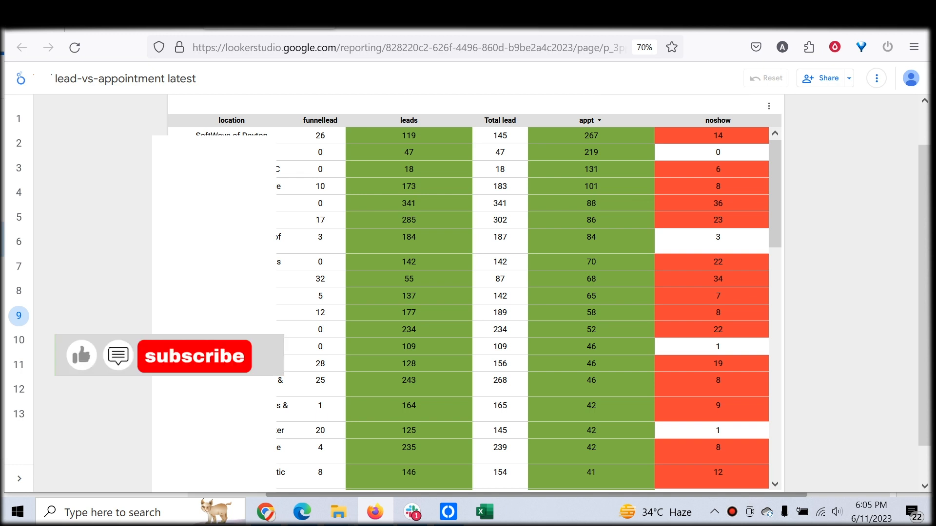
{"action": "mouse_move", "coordinate": [181, 364]}
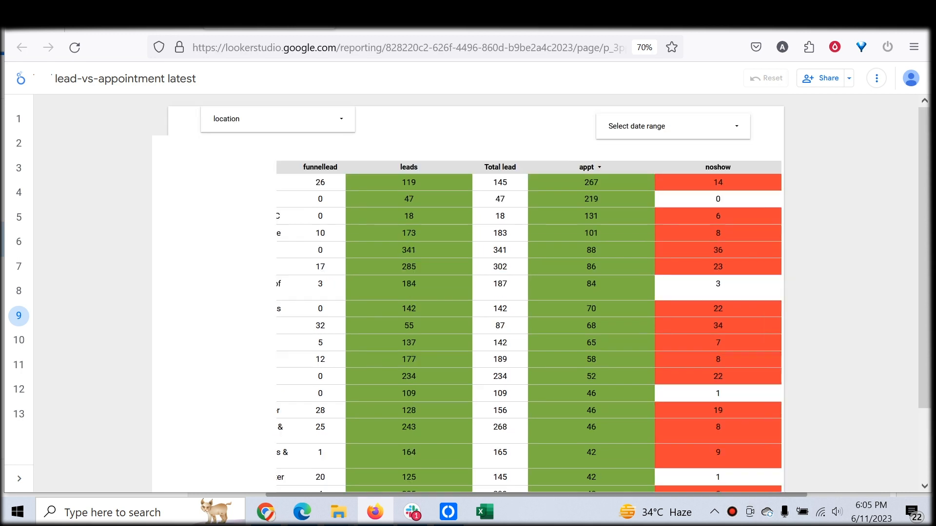
{"action": "left_click", "coordinate": [672, 126]}
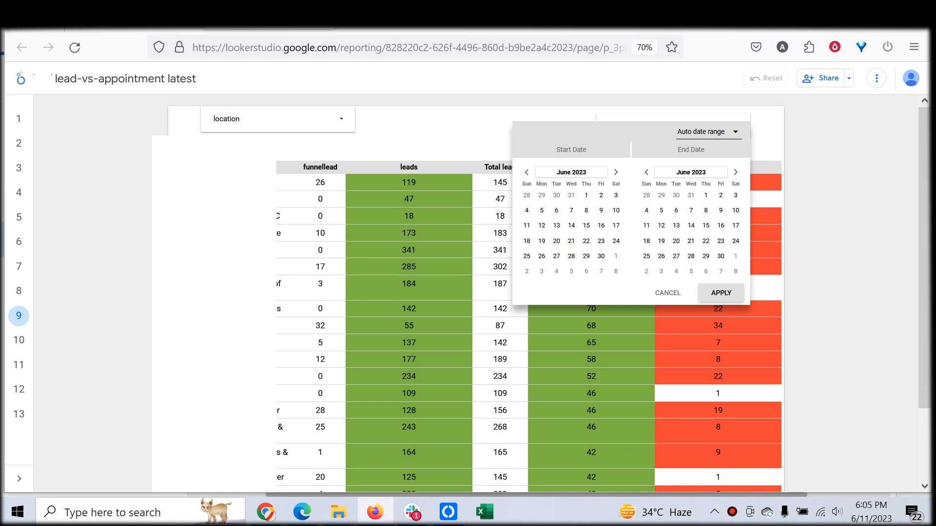
{"action": "left_click", "coordinate": [667, 292]}
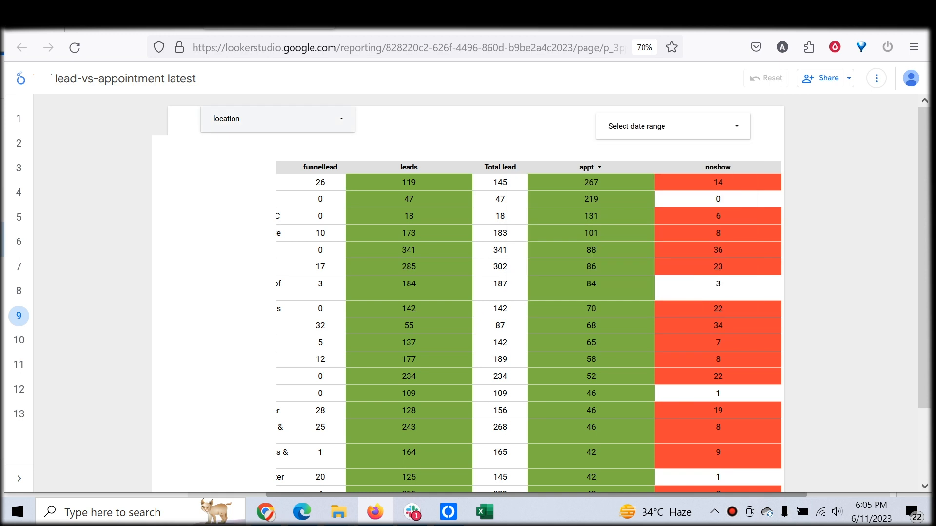
{"action": "left_click", "coordinate": [277, 118]}
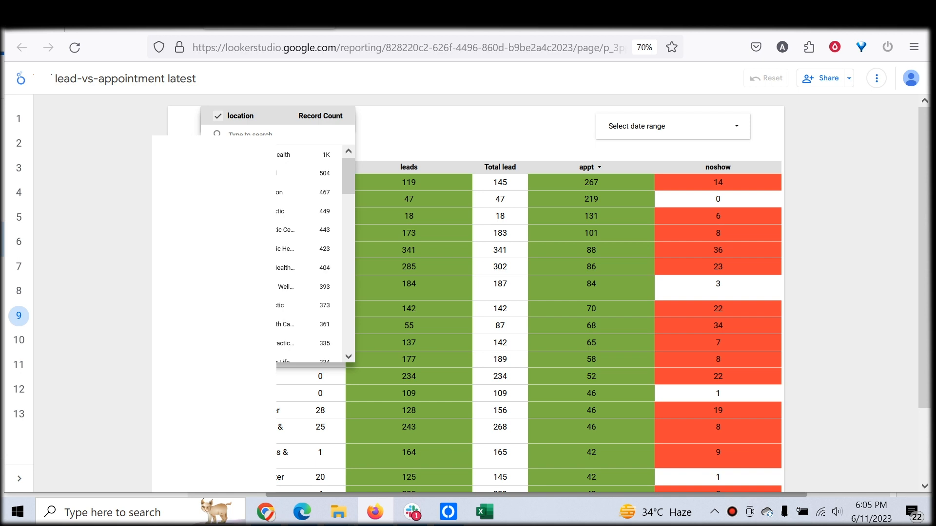
{"action": "mouse_move", "coordinate": [313, 174]}
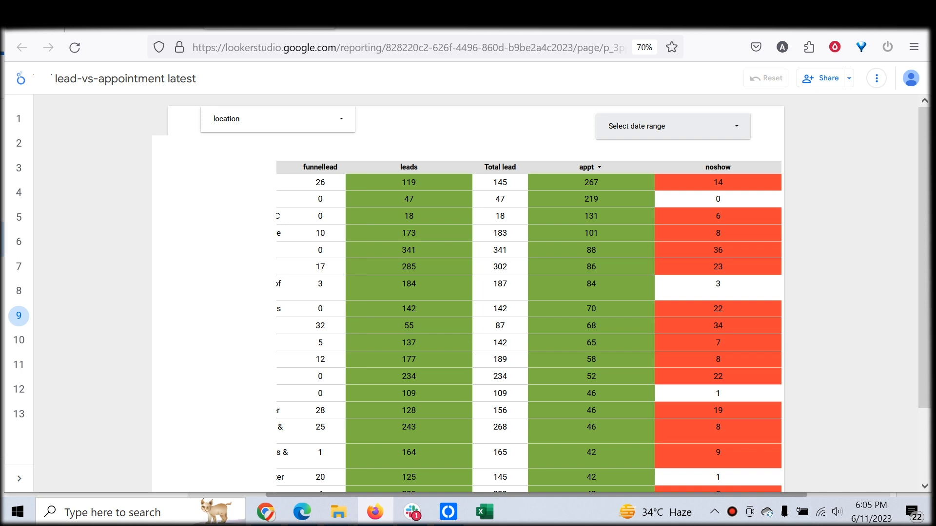
{"action": "scroll", "scroll_direction": "up", "scroll_amount": 3}
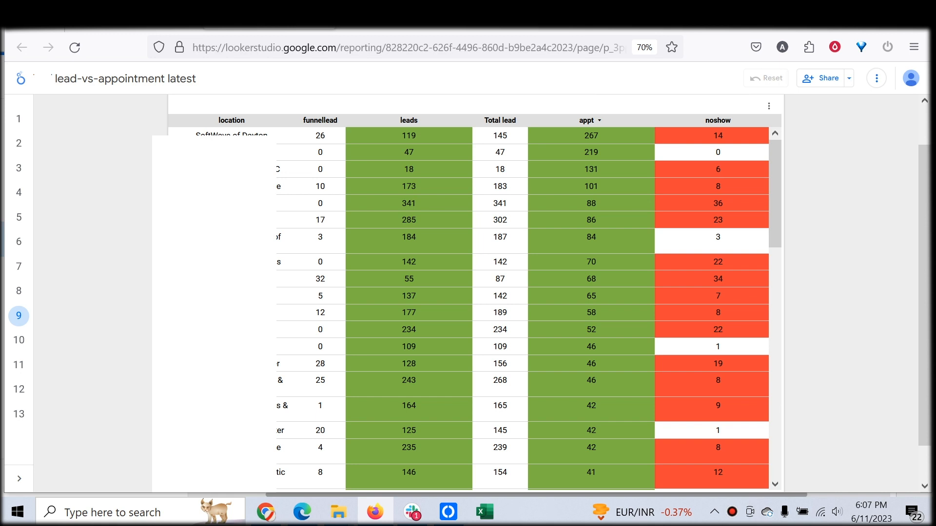
{"action": "scroll", "scroll_direction": "down", "scroll_amount": 3}
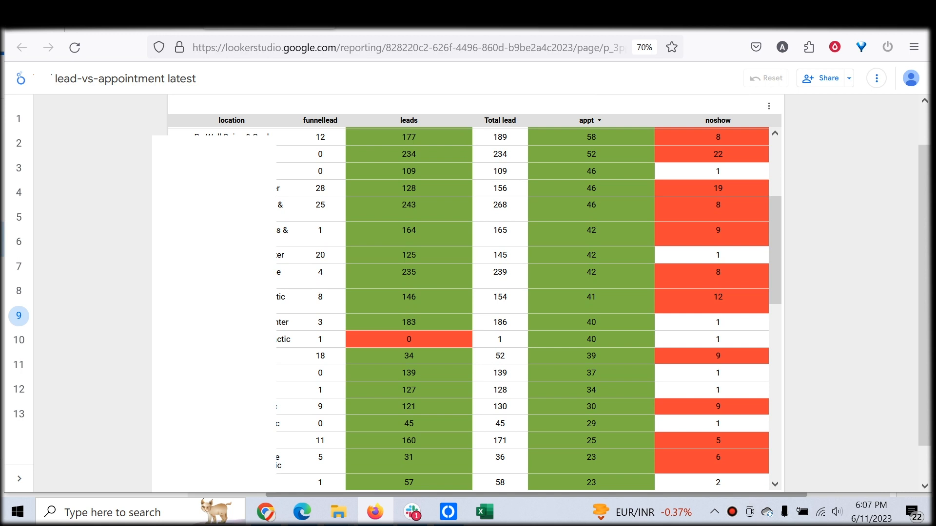
{"action": "scroll", "scroll_direction": "down", "scroll_amount": 3}
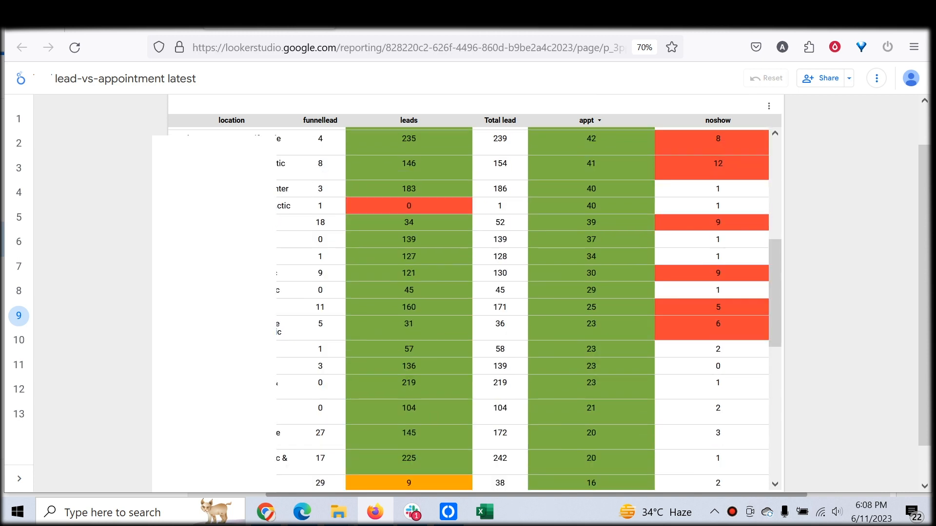
{"action": "scroll", "scroll_direction": "up", "scroll_amount": 3}
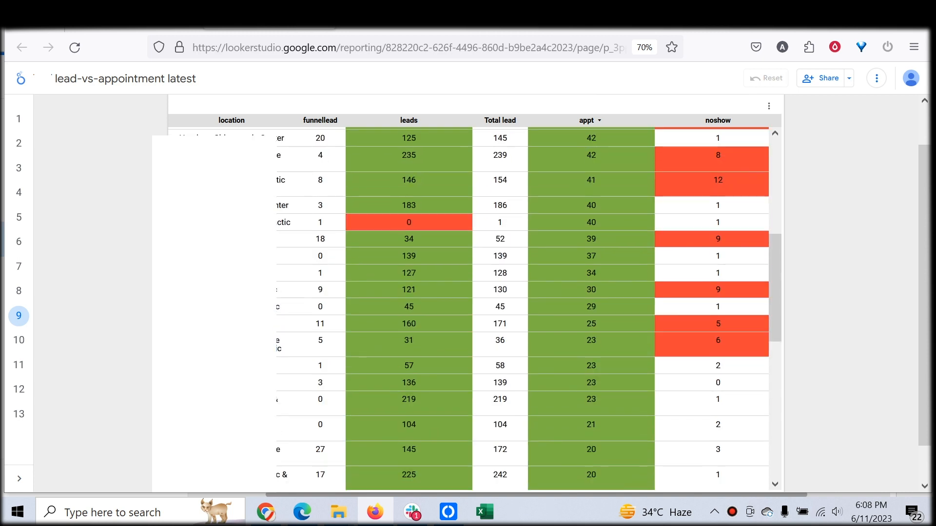